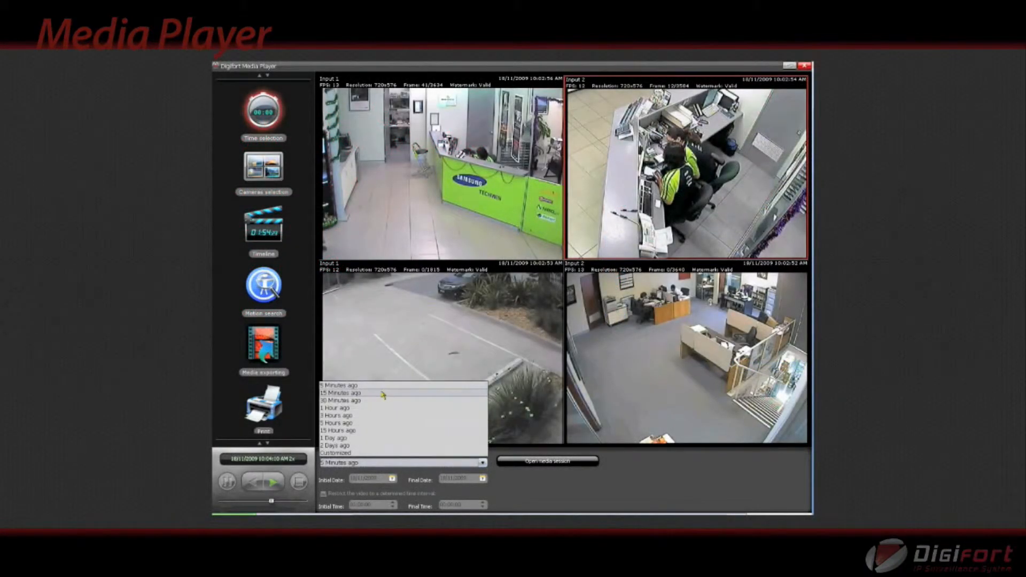
Show the camera object selection with the general cameras list for the 2×2 view
click(263, 168)
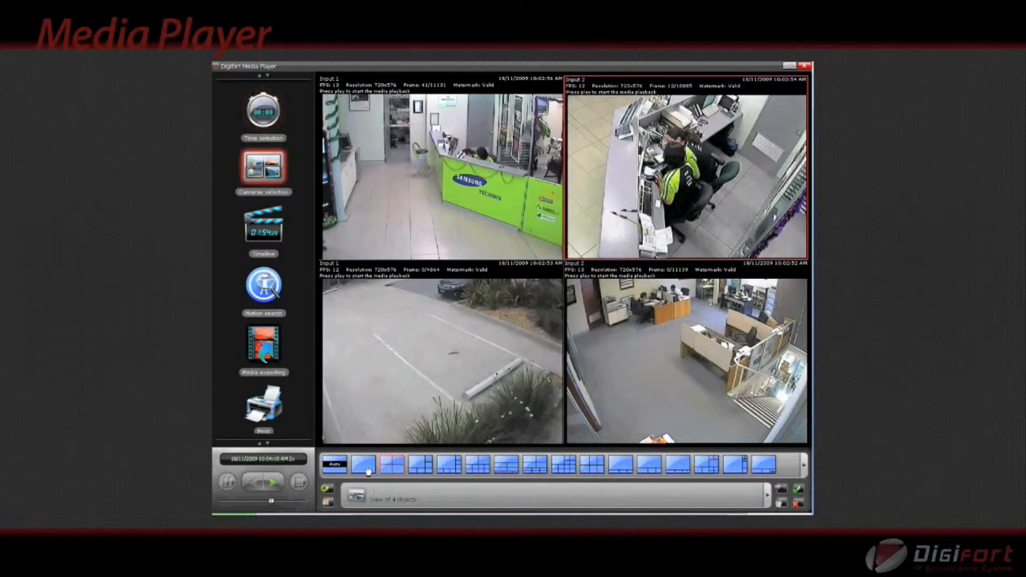
click(263, 229)
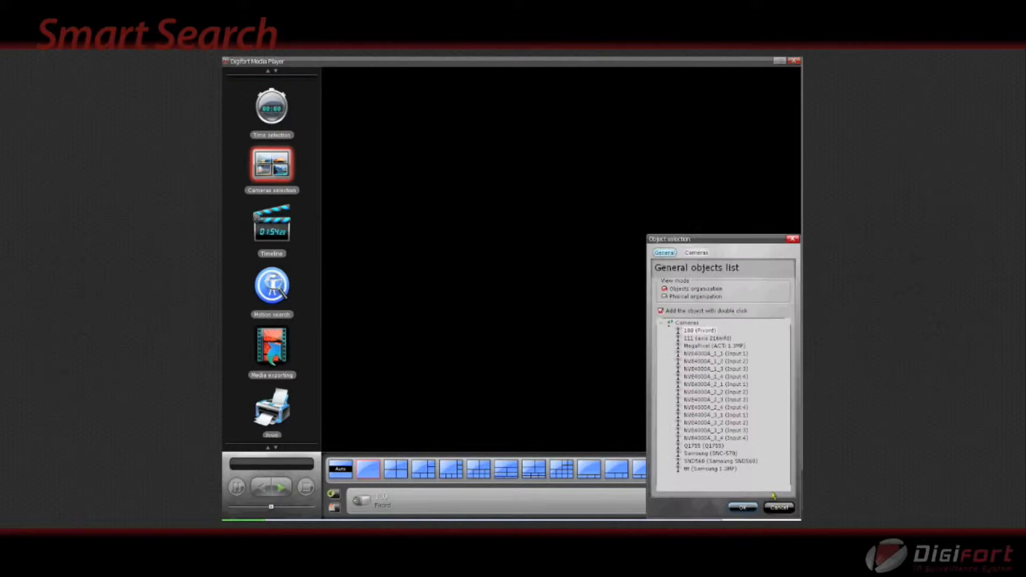
Add the reception camera (Input 2) and switch its timeline to motion search
click(746, 508)
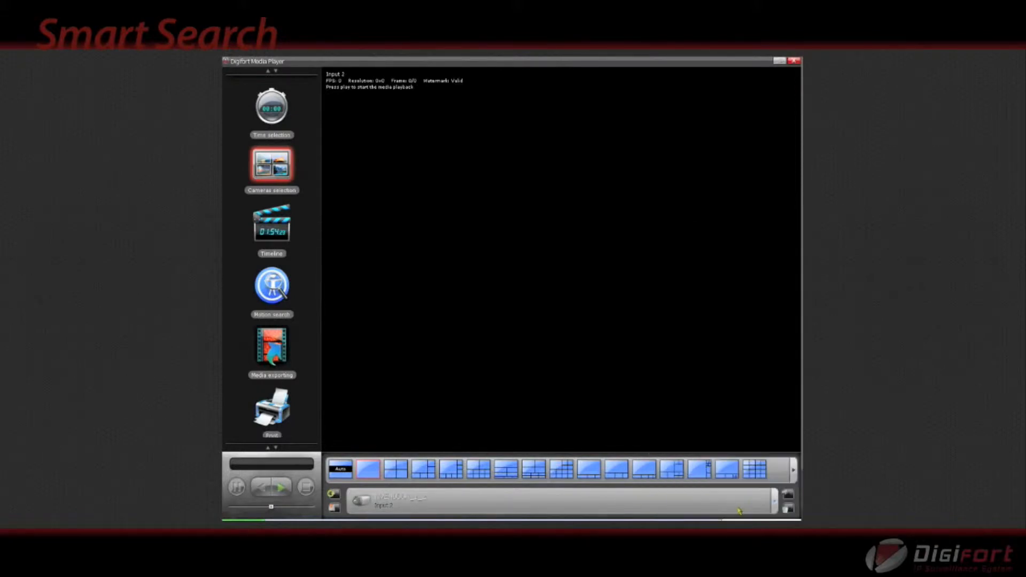
click(279, 488)
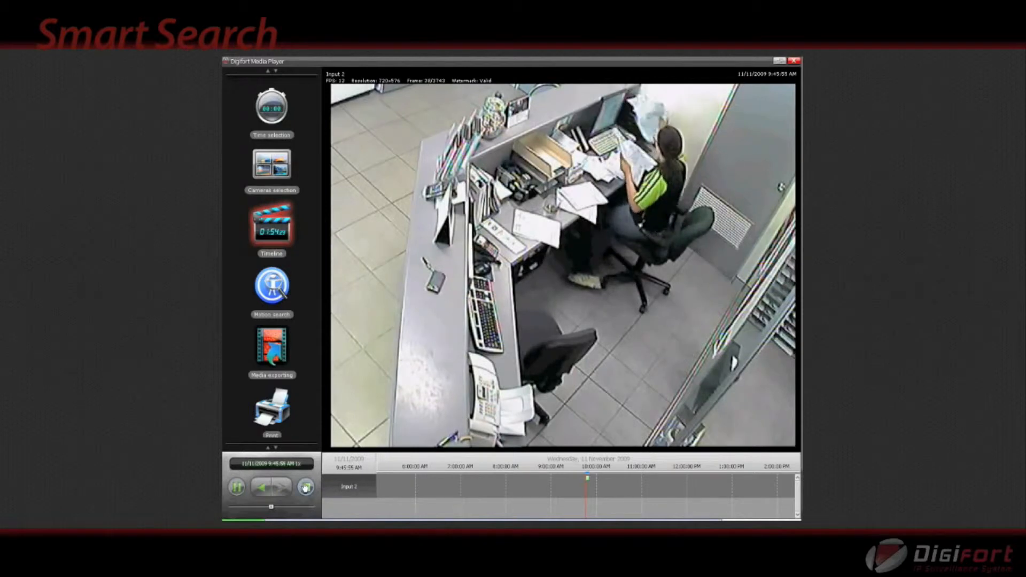
click(271, 287)
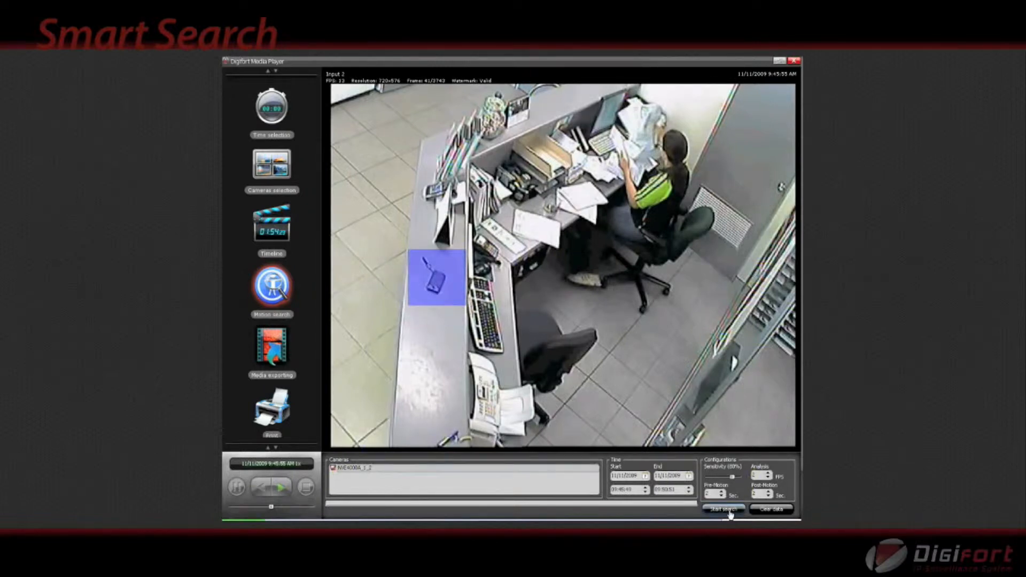
Search the marked area around the counter phone for motion and play back the results
click(724, 510)
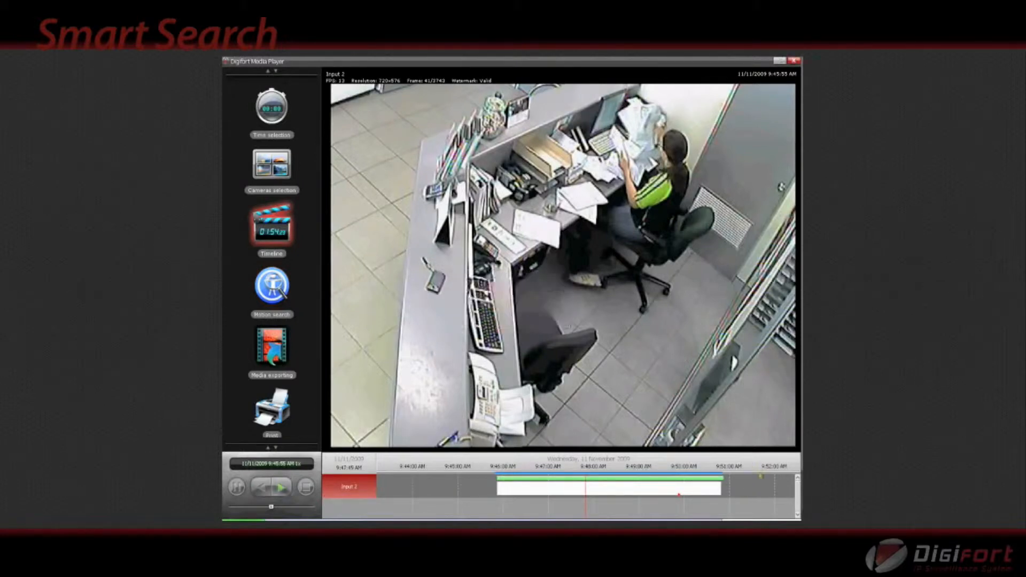
click(281, 489)
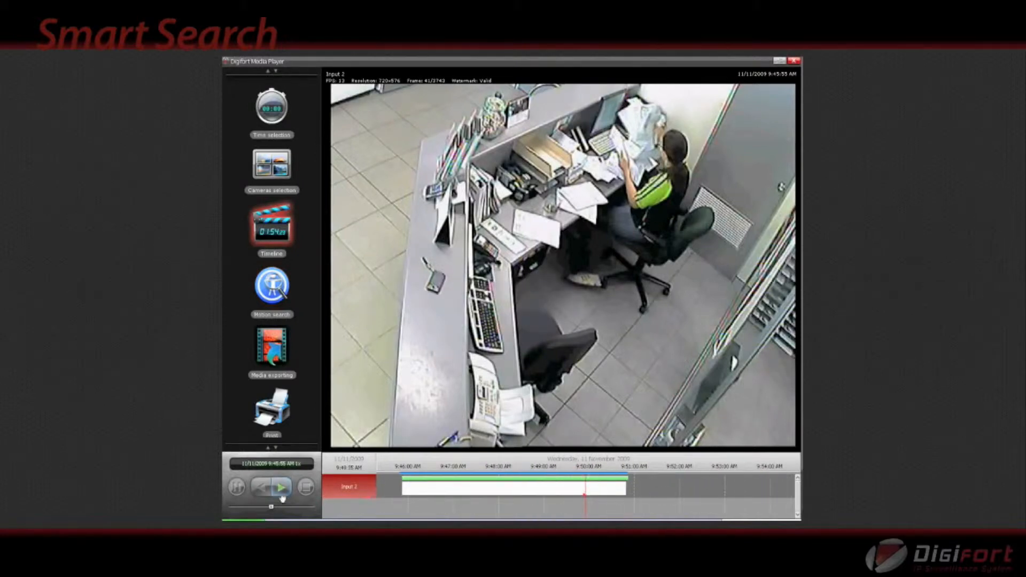
click(280, 486)
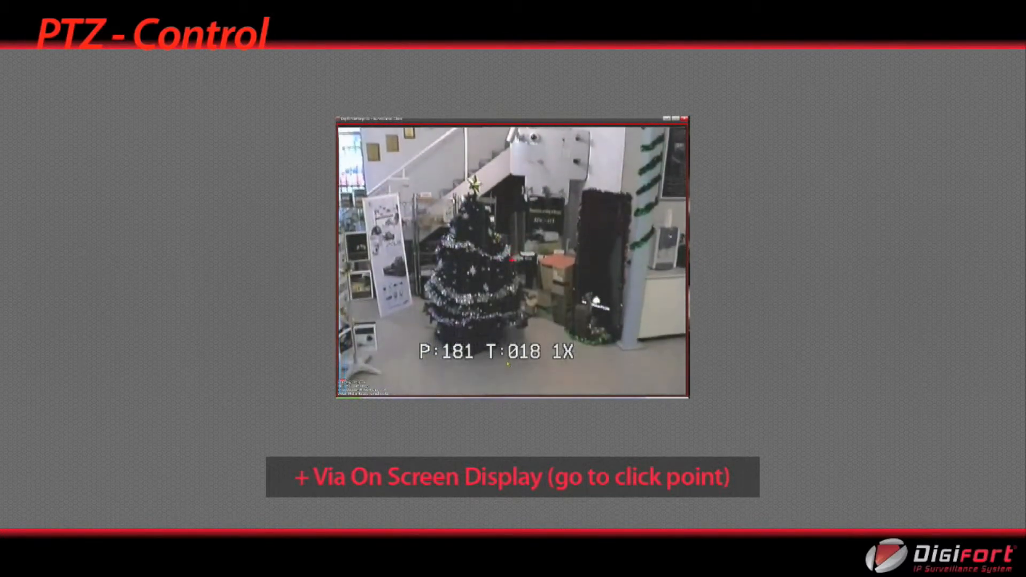
Aim the PTZ camera by click-to-center from the tree floor toward the front windows
click(512, 276)
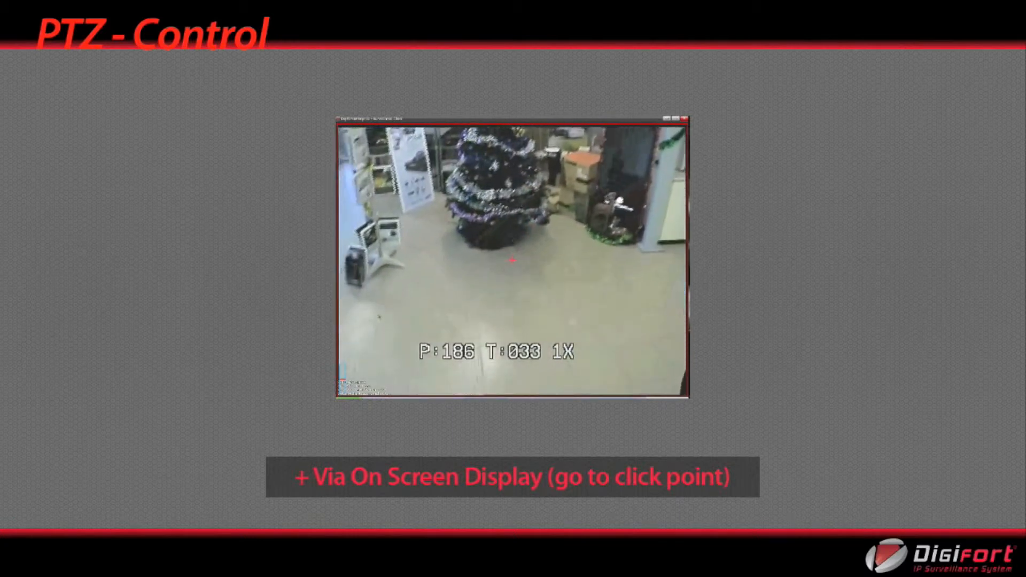
click(511, 260)
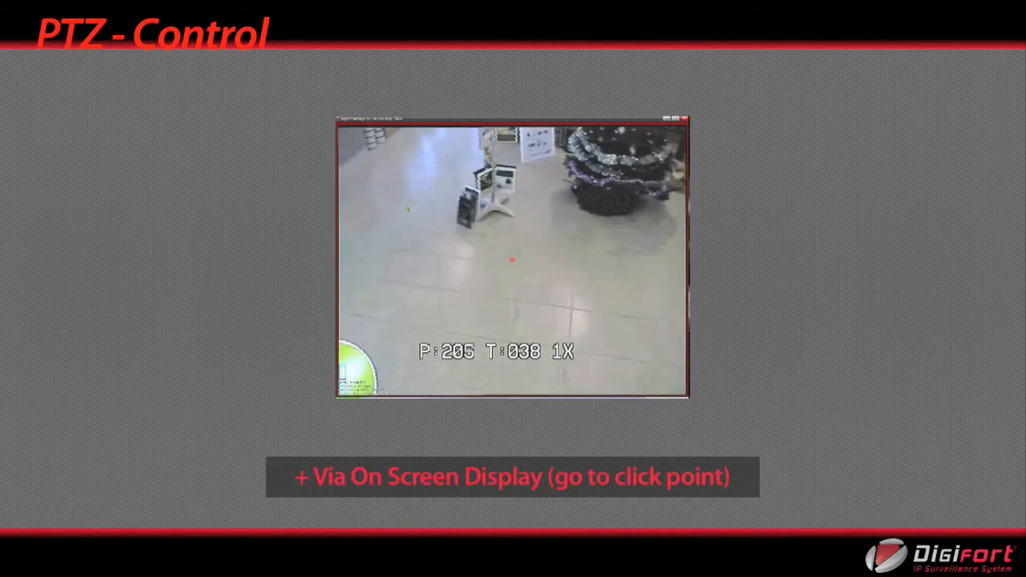
click(512, 260)
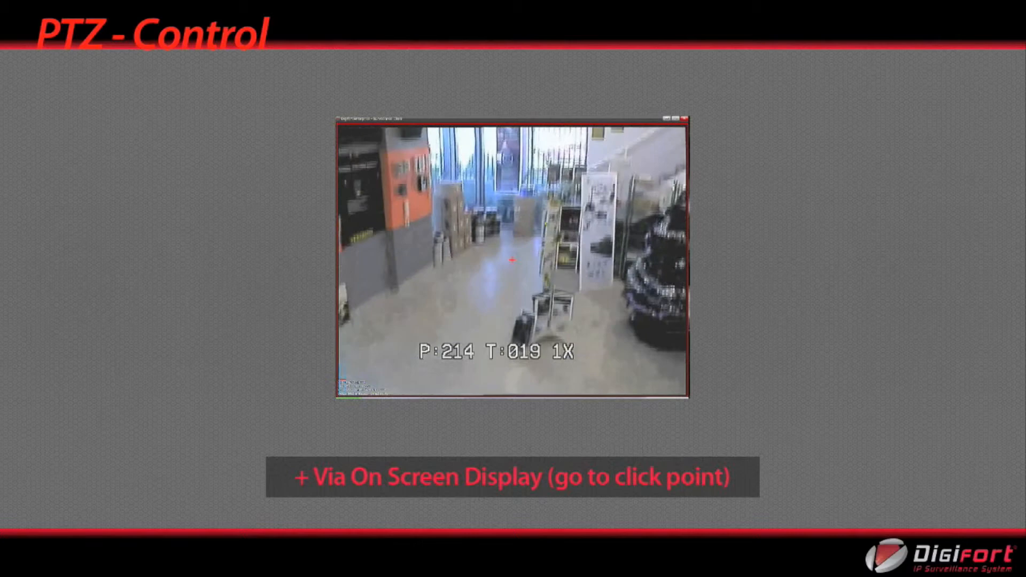
click(512, 259)
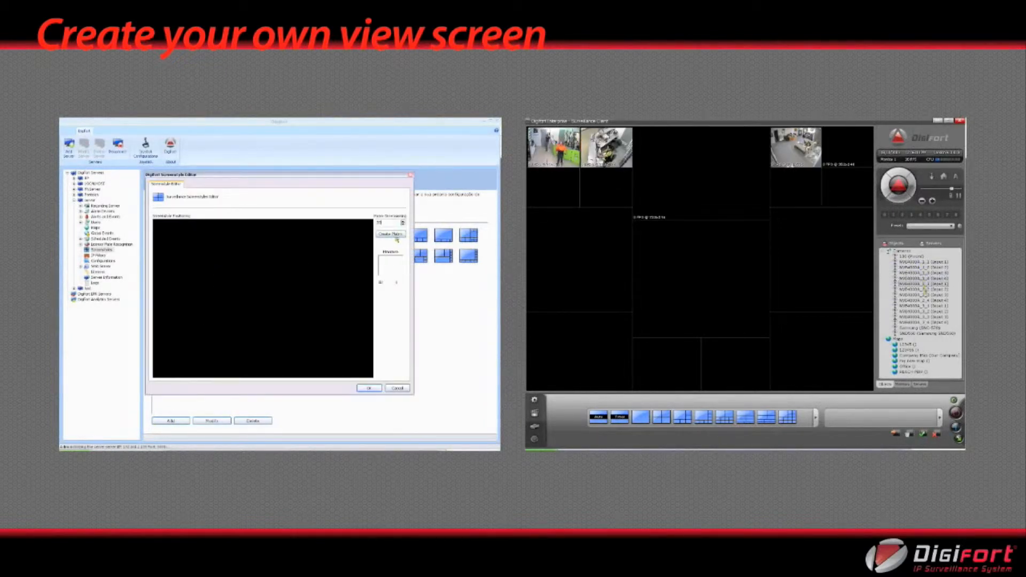
Create a new screen layout pattern and scroll Object selection to the saved custom views
click(391, 234)
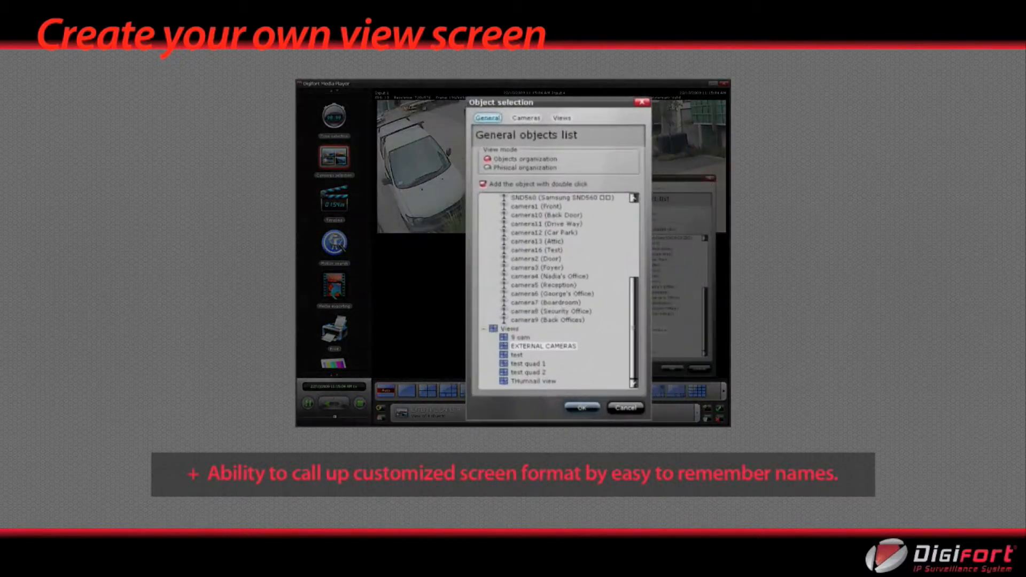
drag(556, 103, 514, 77)
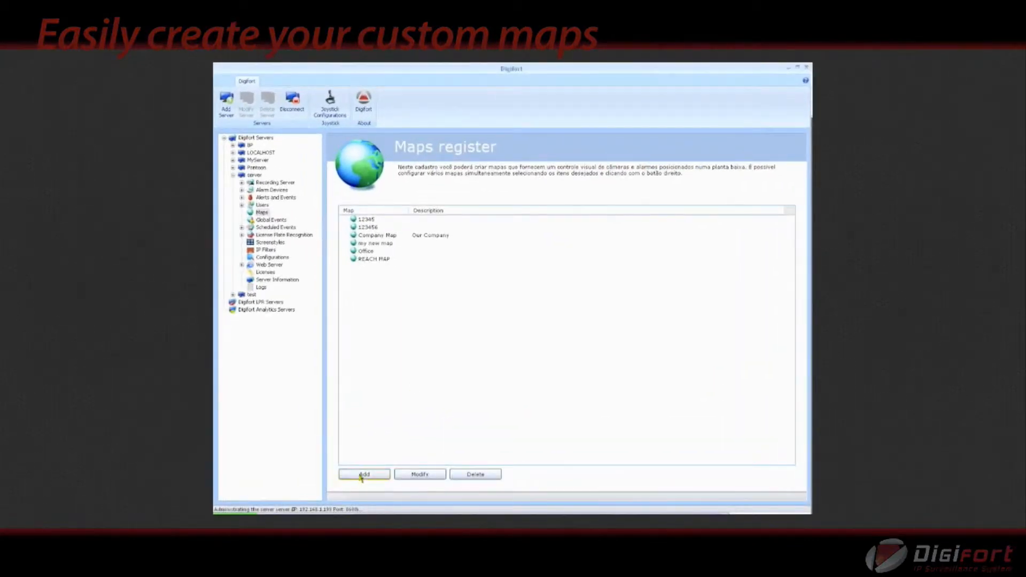
Add a map with the apartment floor plan and place a camera at its centre
click(363, 474)
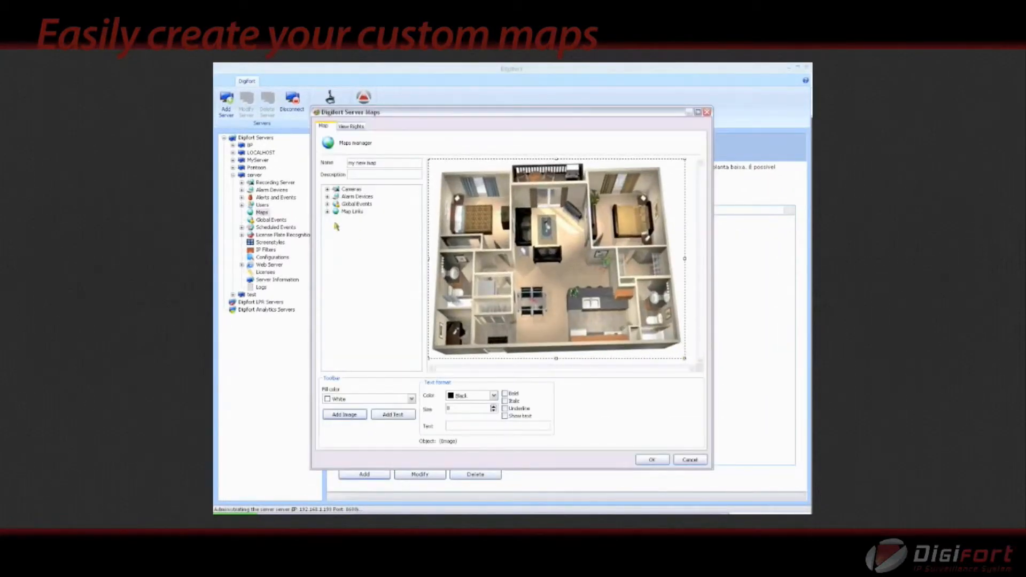
click(327, 189)
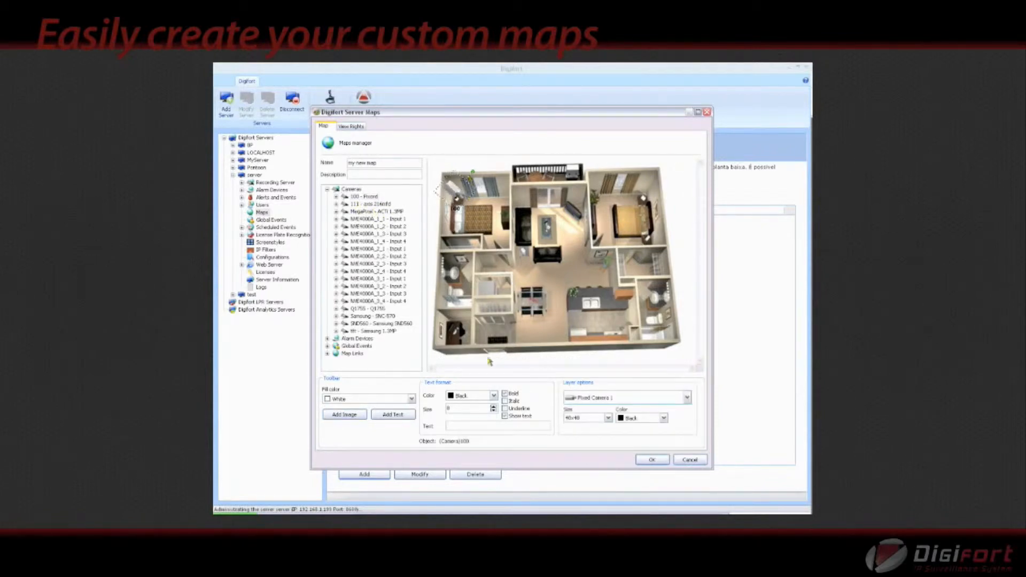
click(492, 395)
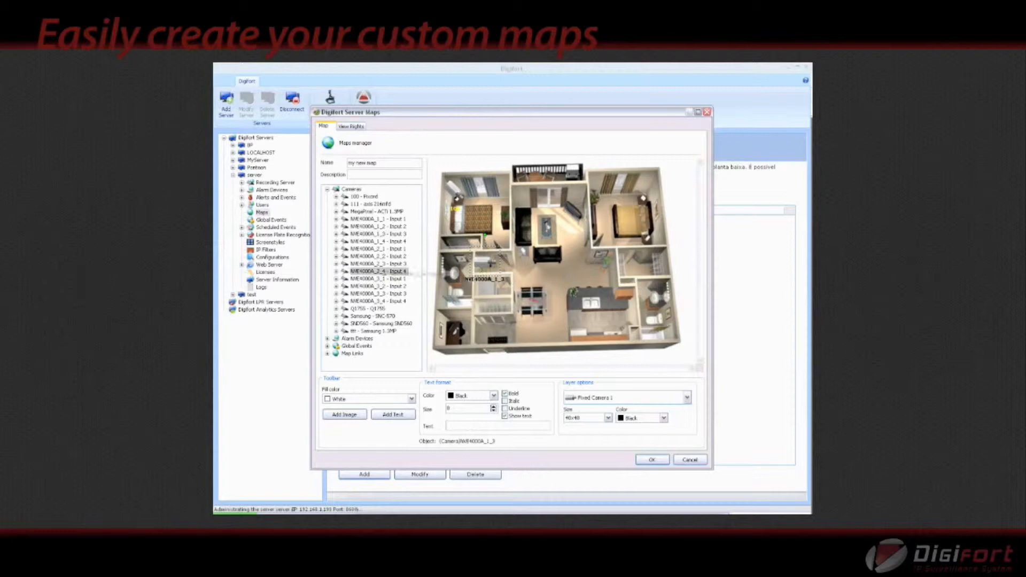
drag(375, 270, 455, 333)
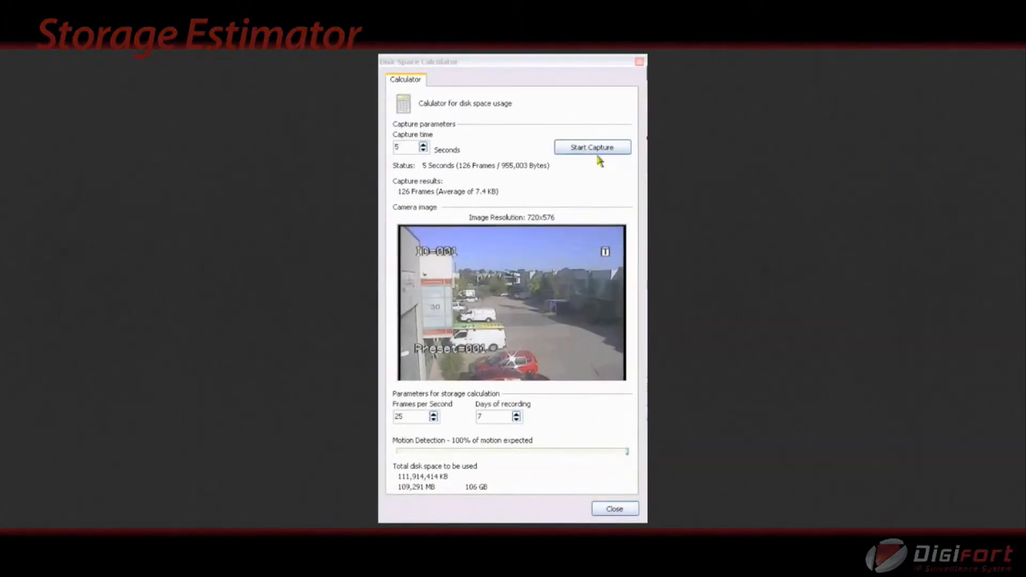
Capture a 5-second stream sample estimating about 106 GB for 7 days at 25 fps
click(593, 147)
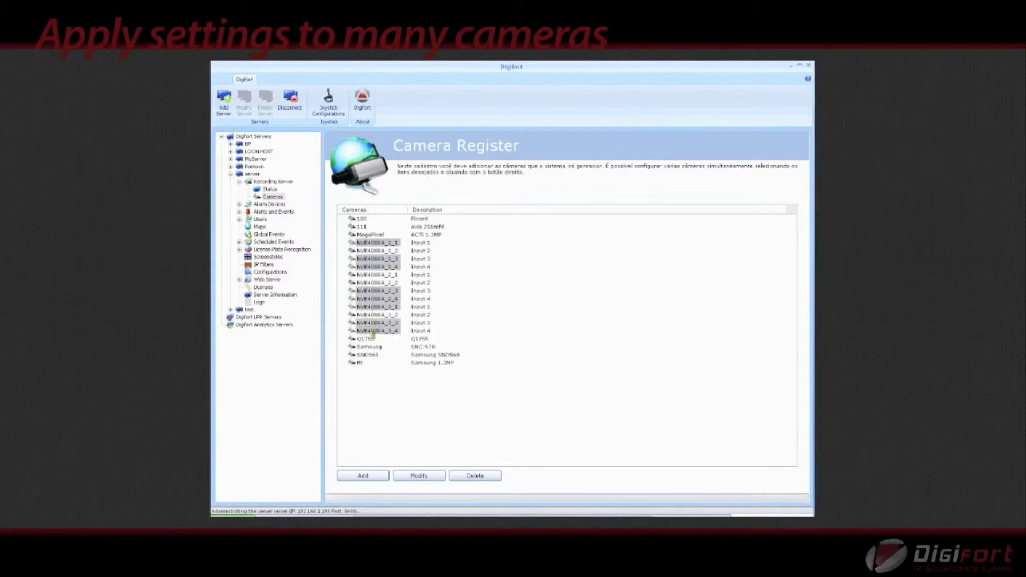
Set the selected NVE4000A inputs' Type of Recording to Recording by Motion and confirm
right_click(372, 330)
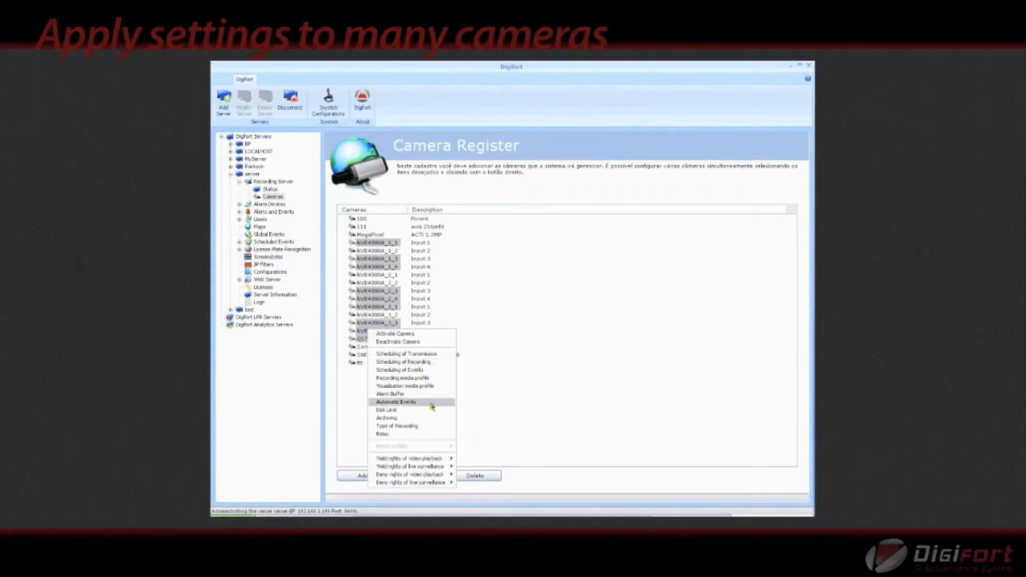
click(396, 425)
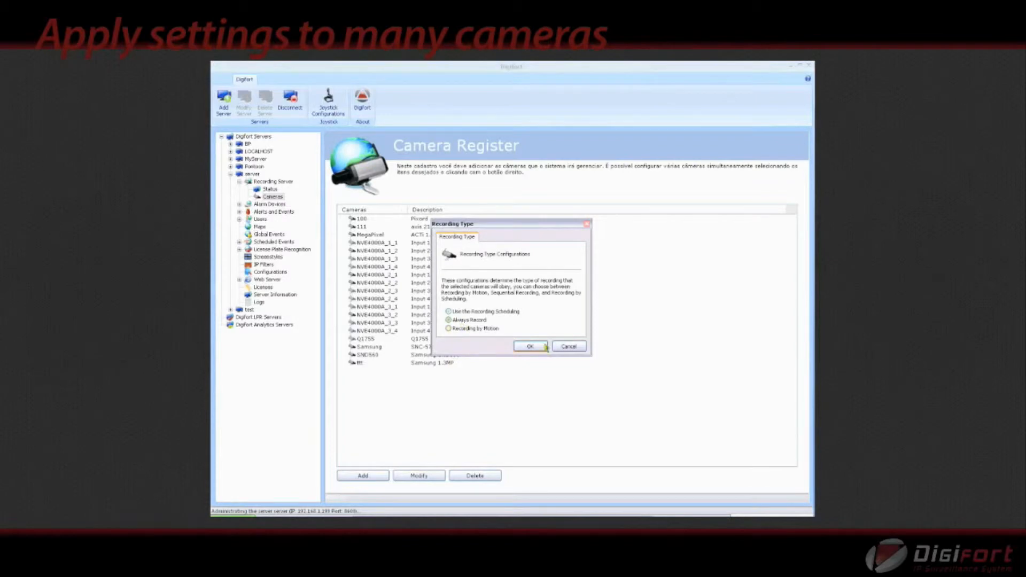
click(449, 328)
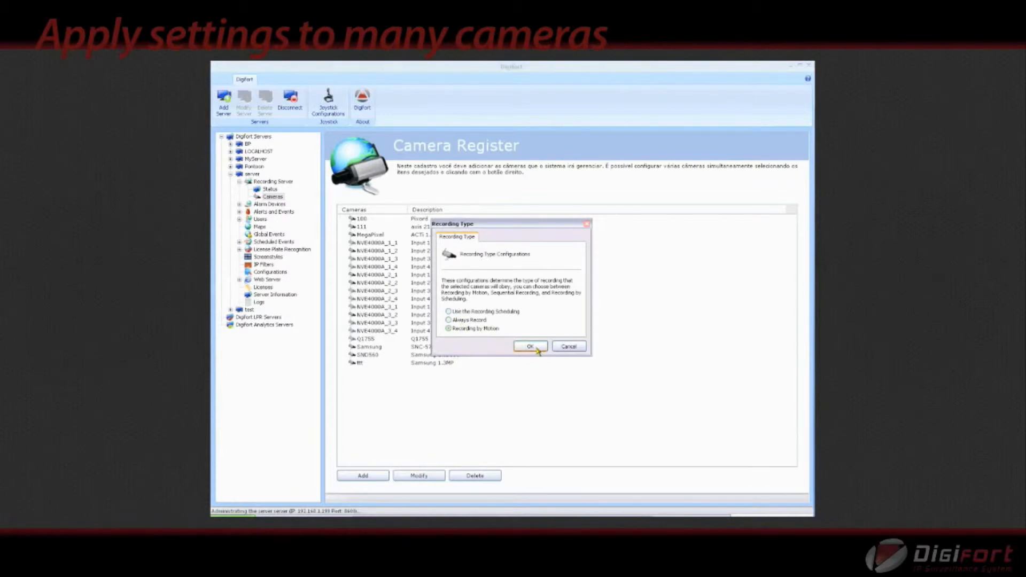
click(530, 347)
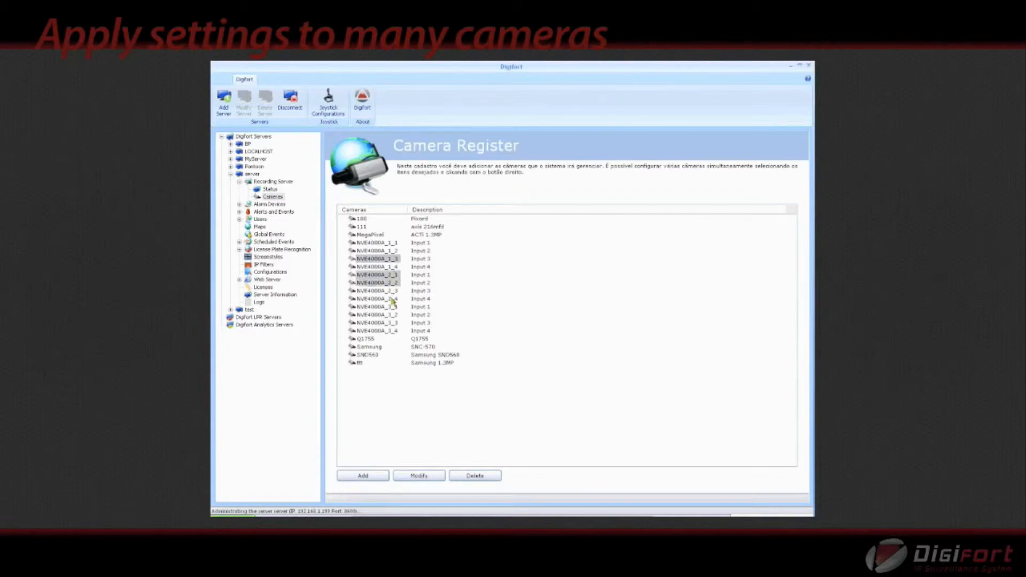
Mark the selected cameras' transmission schedule on Monday from 08:40 to 20:20
right_click(388, 302)
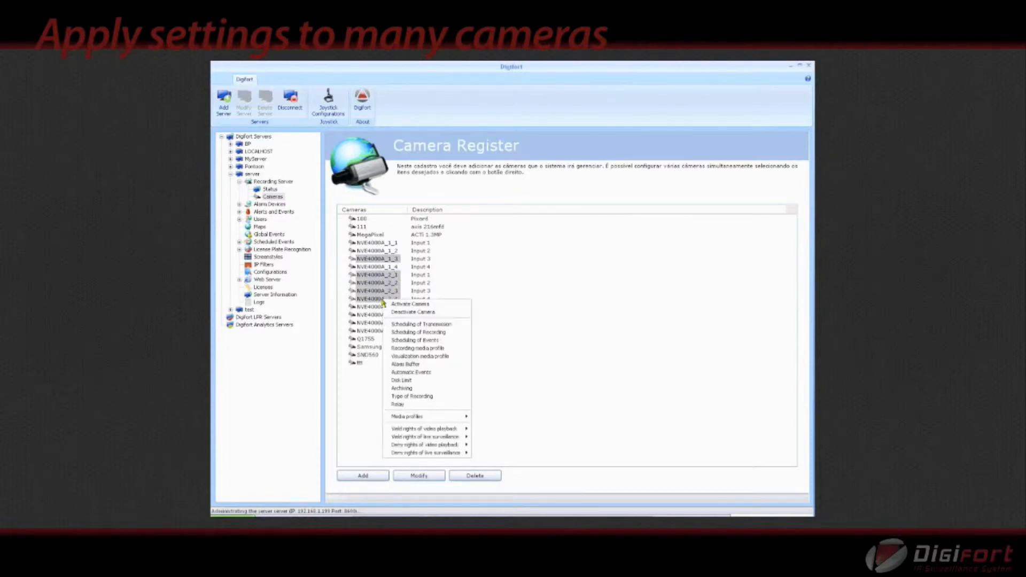
click(421, 324)
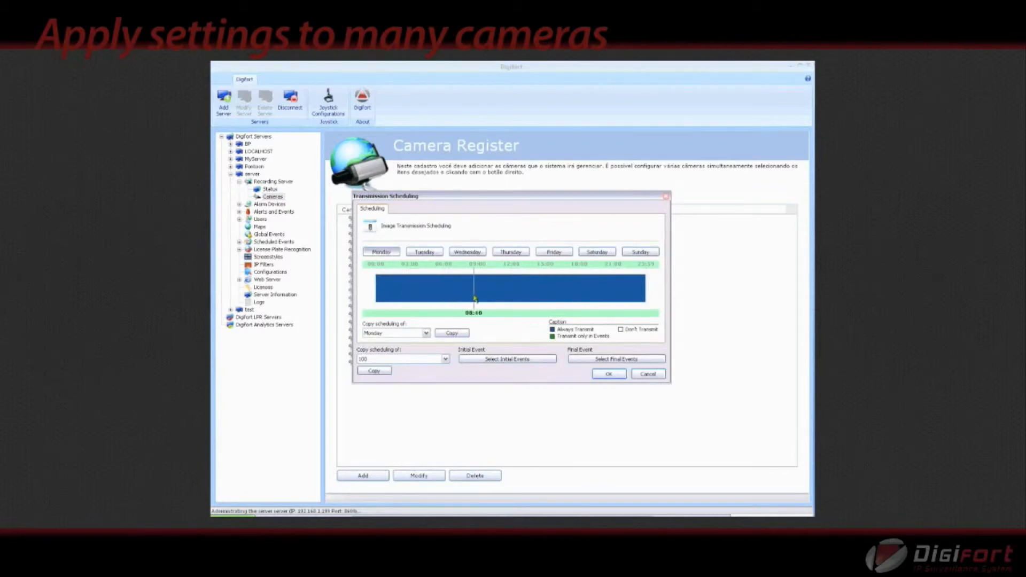
drag(474, 288, 607, 301)
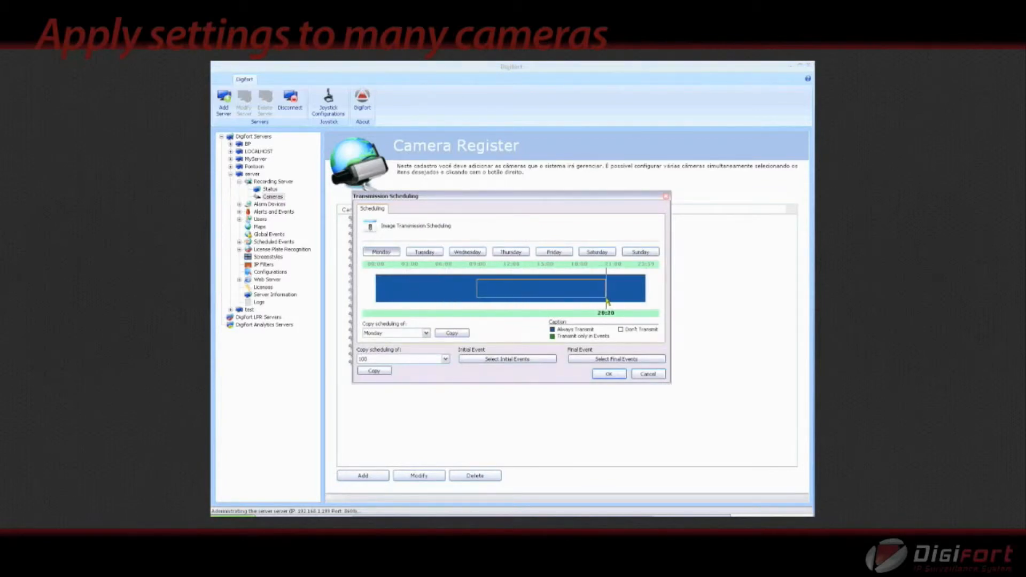